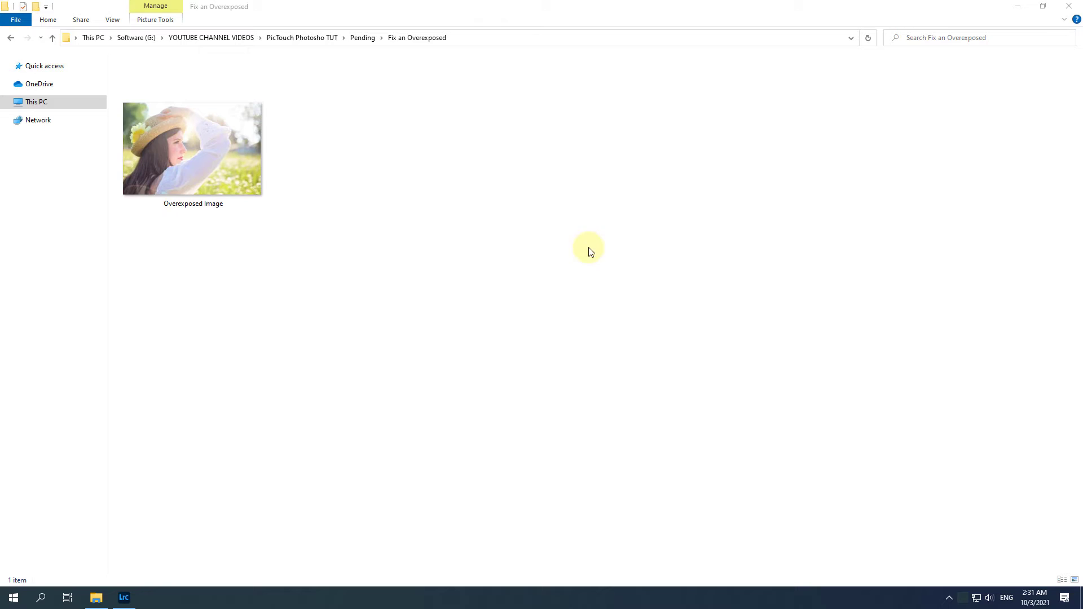
Open the Overexposed Image portrait from File Explorer in the Photos app
click(197, 153)
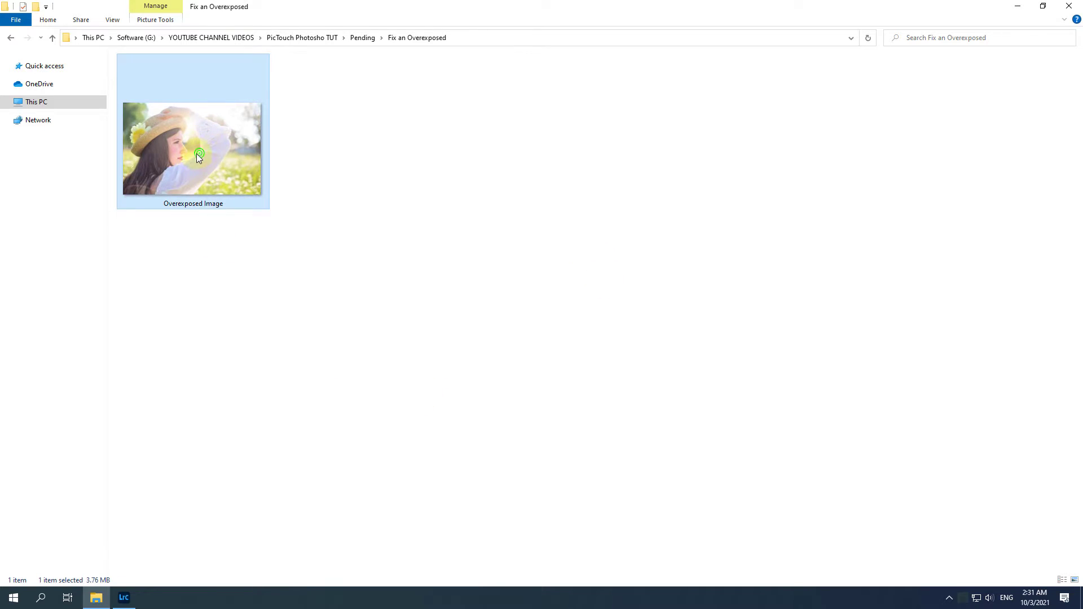
double_click(193, 148)
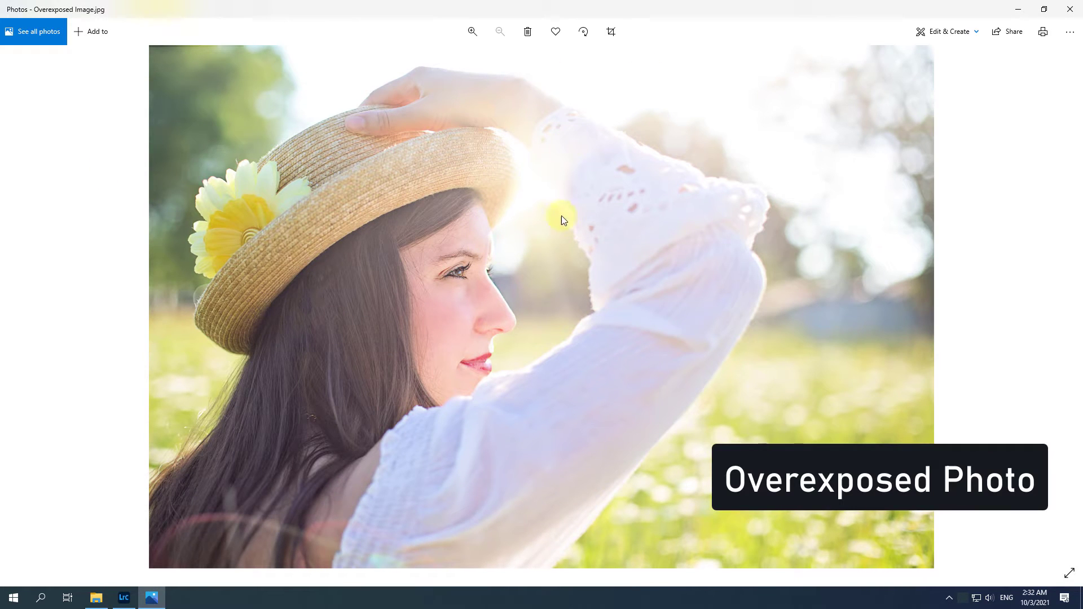
mouse_move(1070, 11)
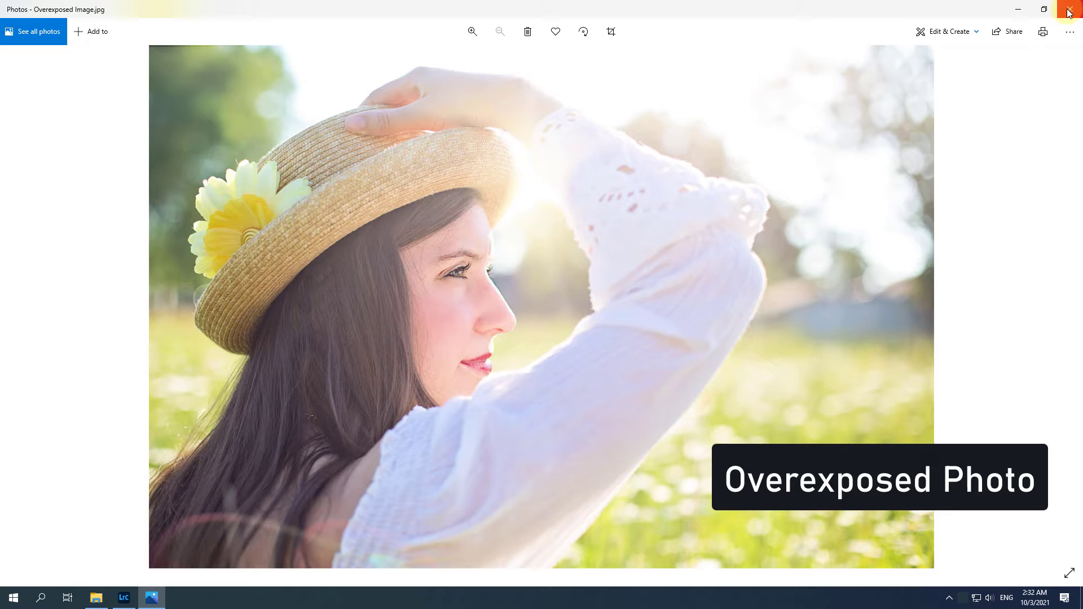
Close Photos, switch to Lightroom Classic and import Overexposed Image.jpg into the catalog
click(1069, 9)
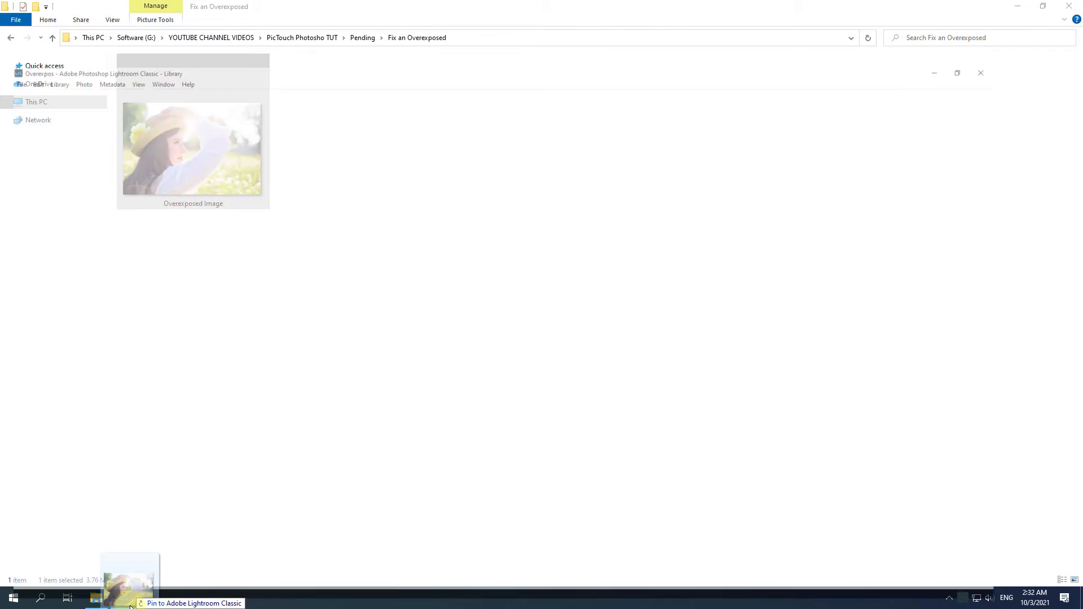
click(122, 598)
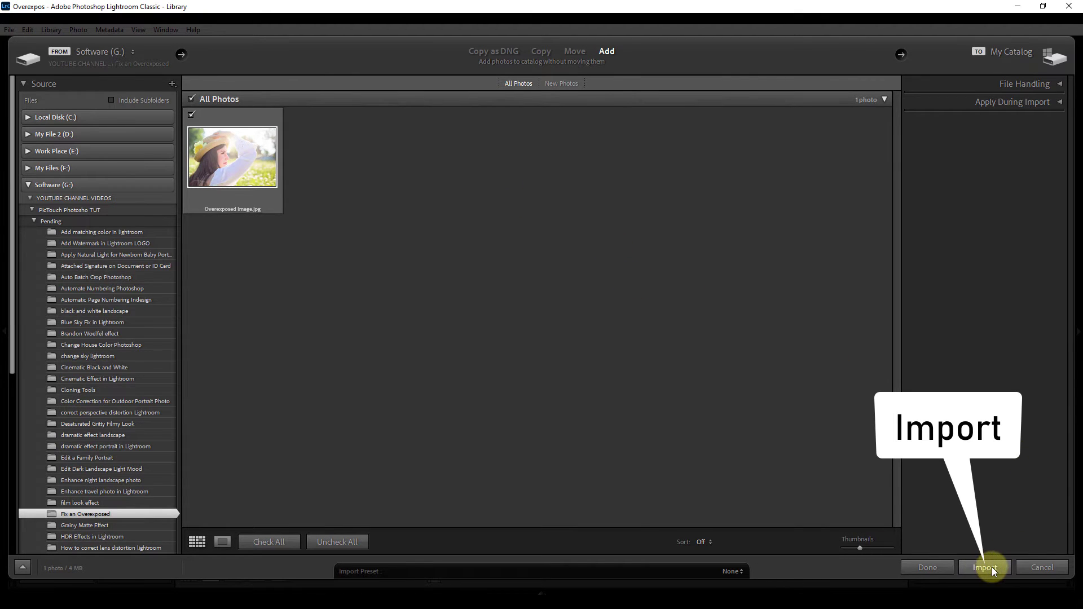
click(984, 568)
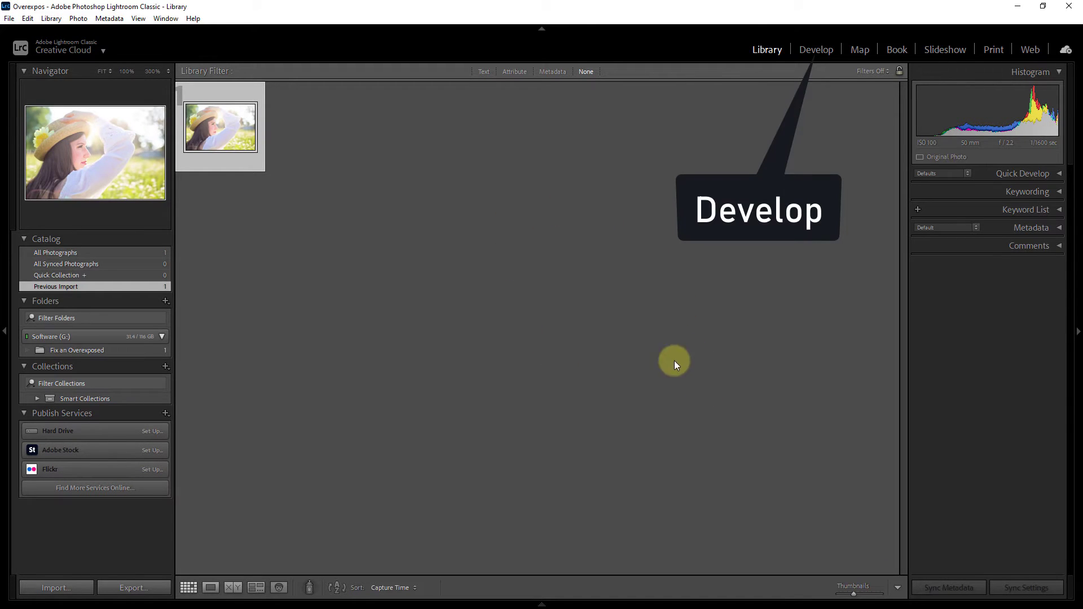
mouse_move(817, 49)
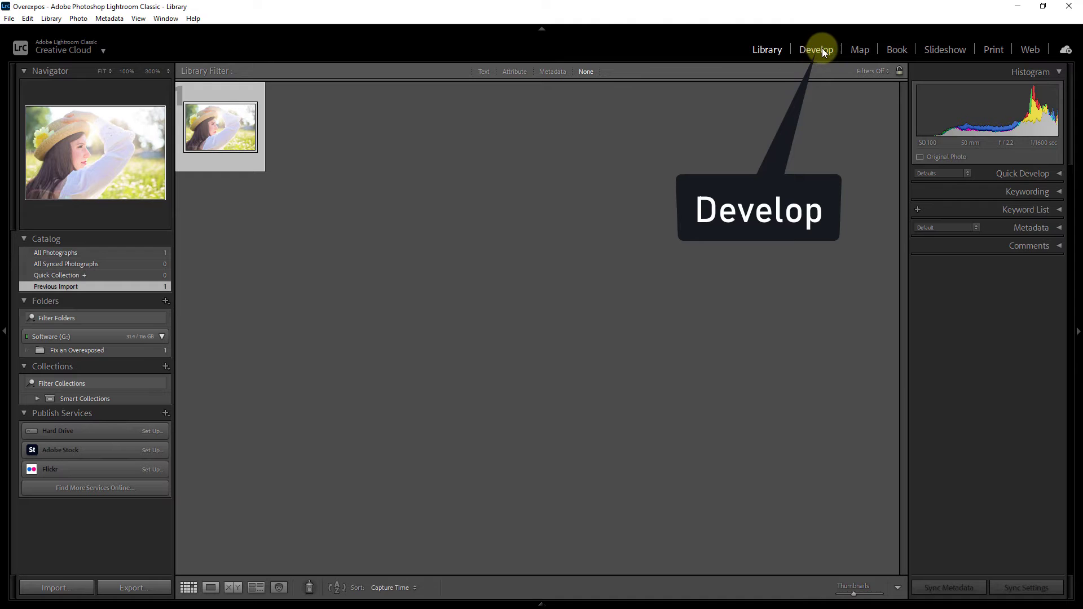
Enter the Develop module and turn on the highlight clipping warning to show blown-out areas in red
click(818, 49)
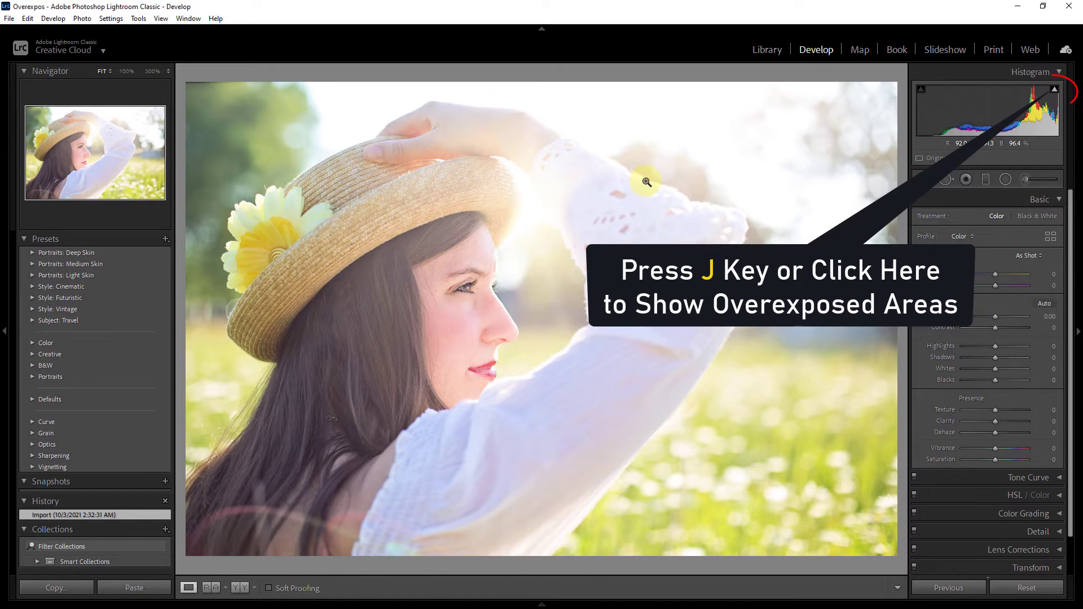
click(1051, 92)
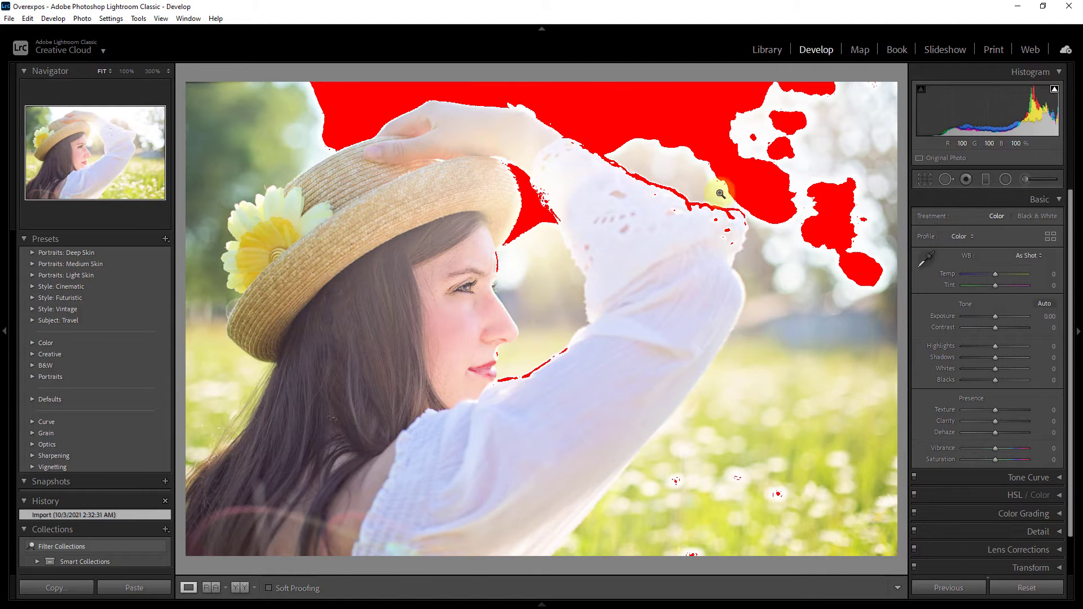
mouse_move(801, 193)
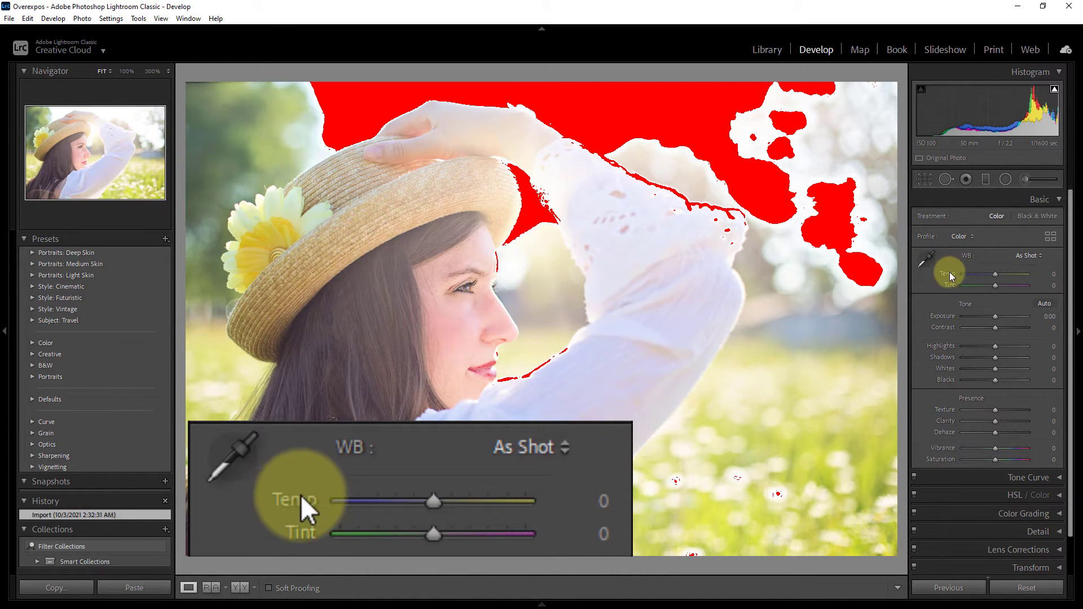
Warm the white balance to Temp +5 and shift Tint toward magenta to +14
drag(434, 499, 437, 500)
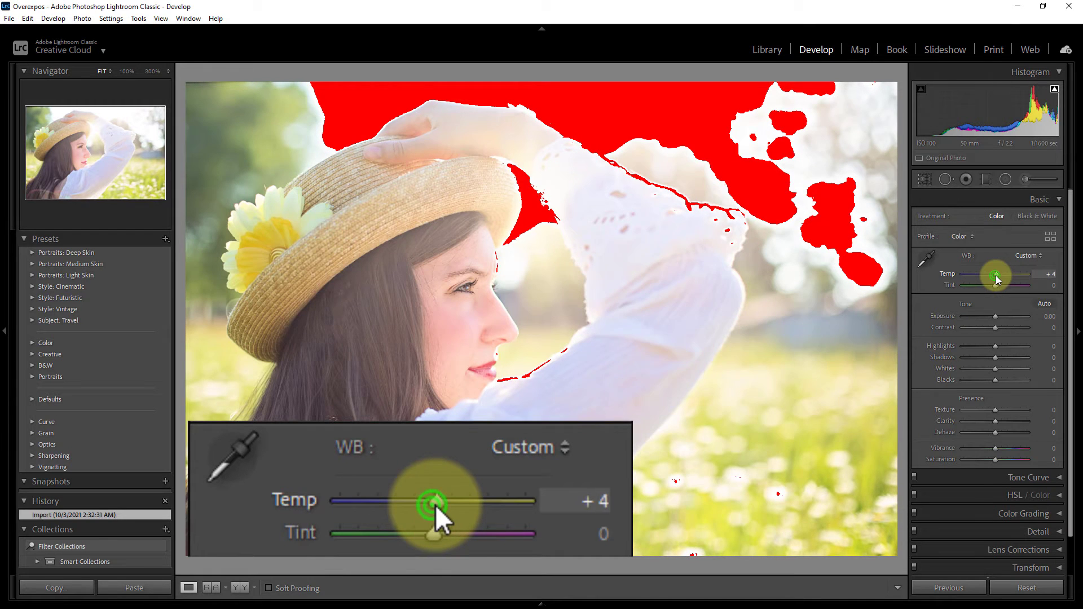
drag(432, 501, 439, 501)
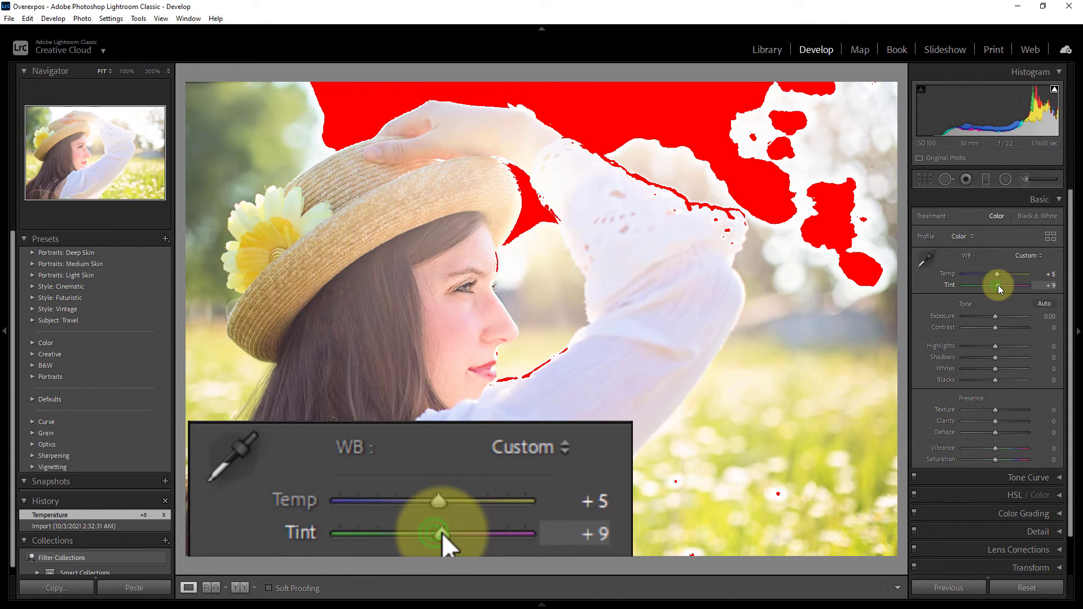
drag(436, 534, 463, 534)
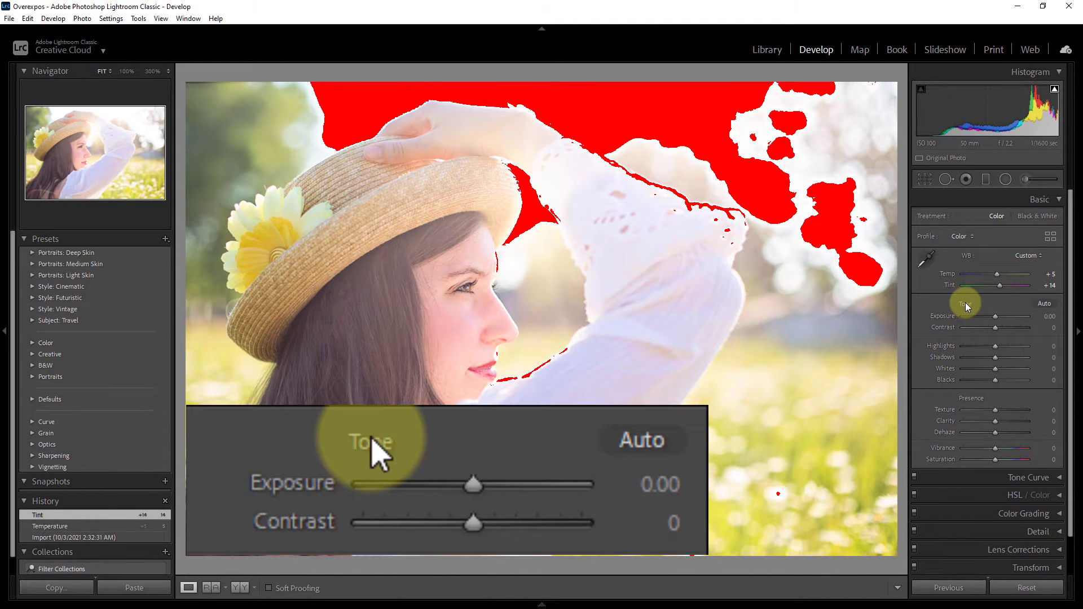
mouse_move(290, 491)
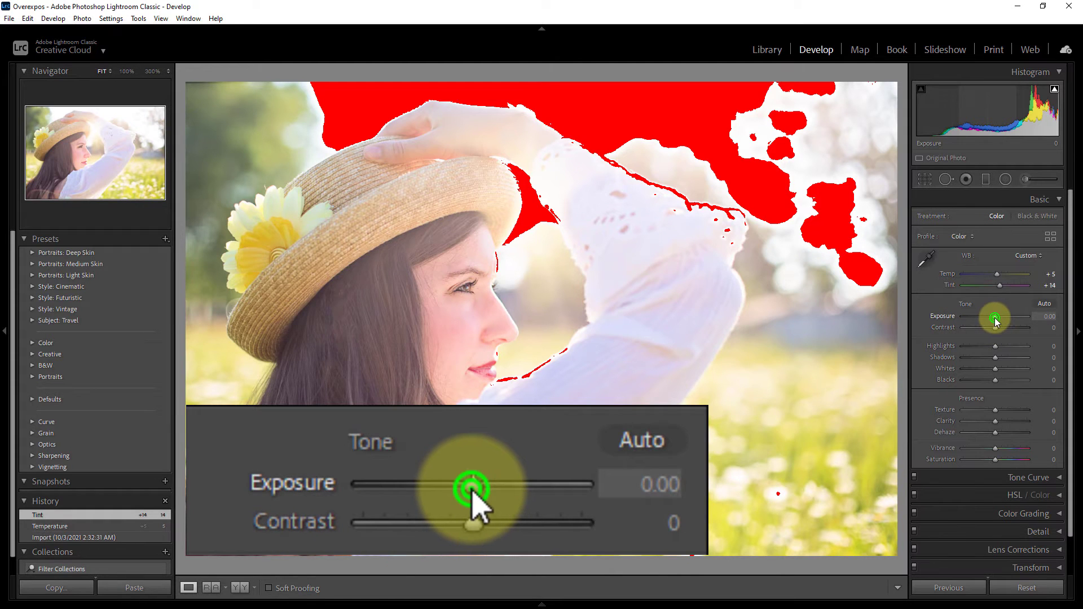
Lower exposure to -0.70 and raise contrast to +25
drag(473, 488, 463, 487)
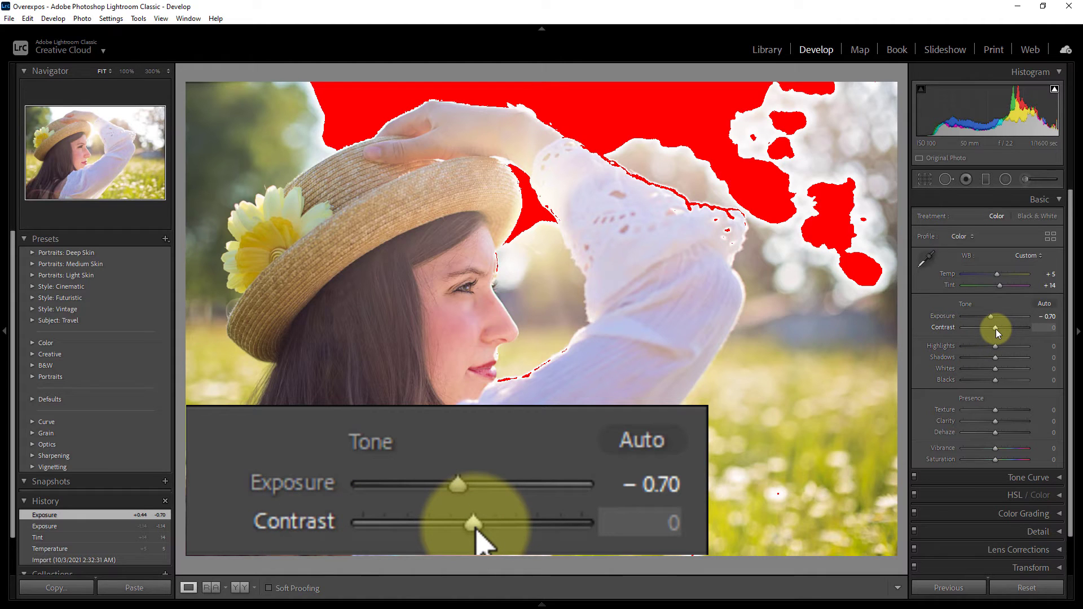
drag(470, 521, 512, 521)
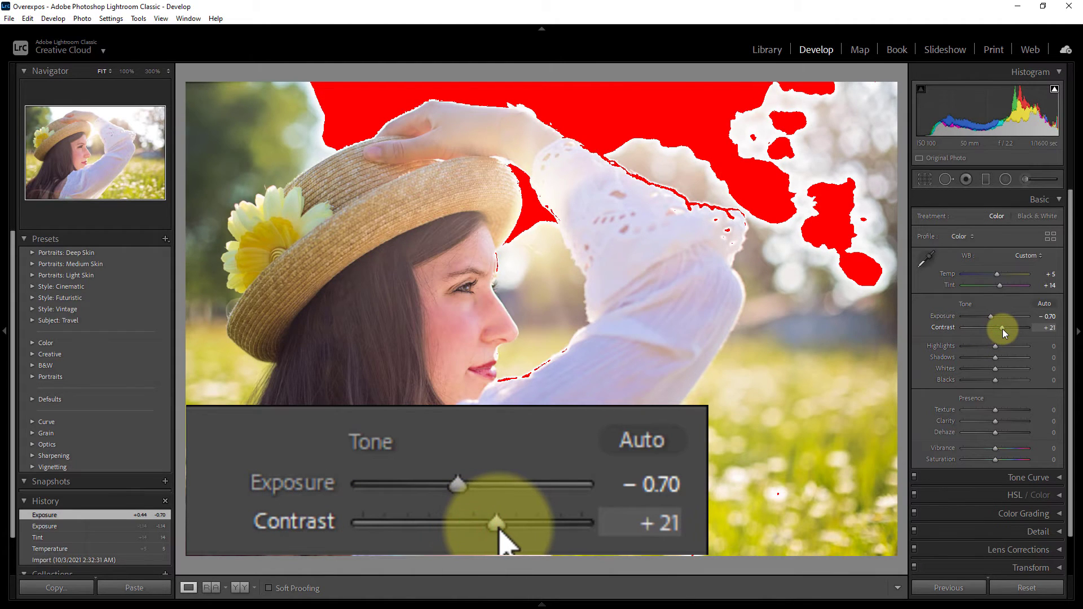
drag(498, 523, 492, 522)
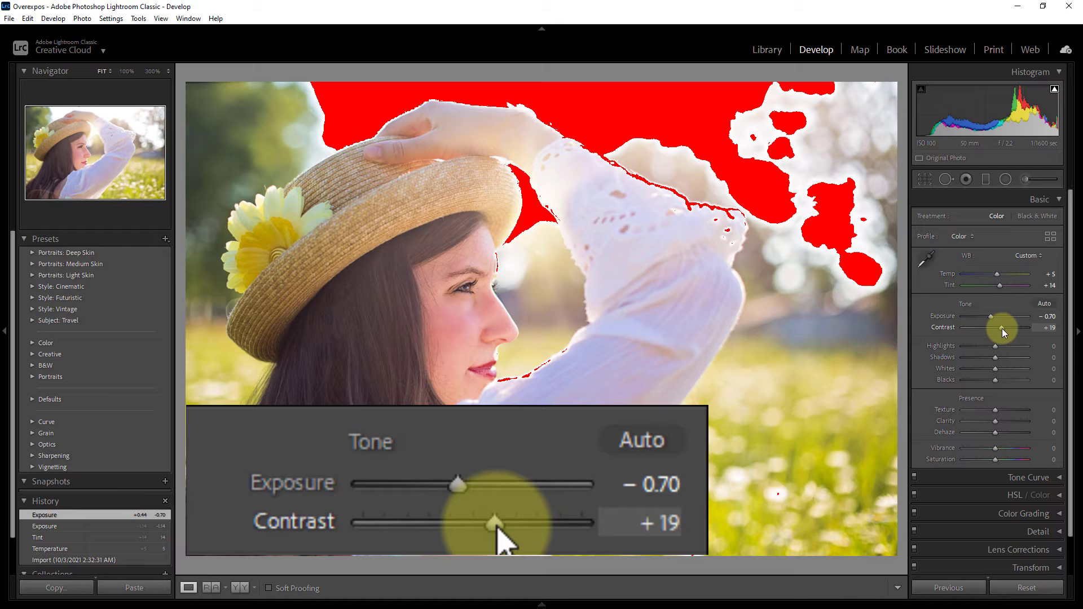
drag(488, 520, 501, 520)
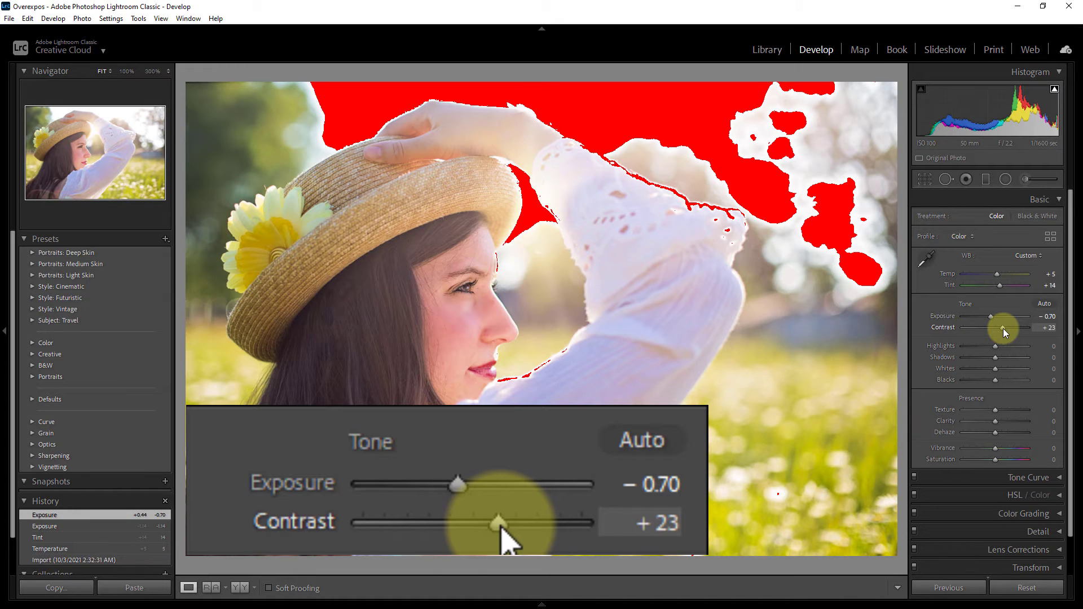
drag(498, 521, 501, 522)
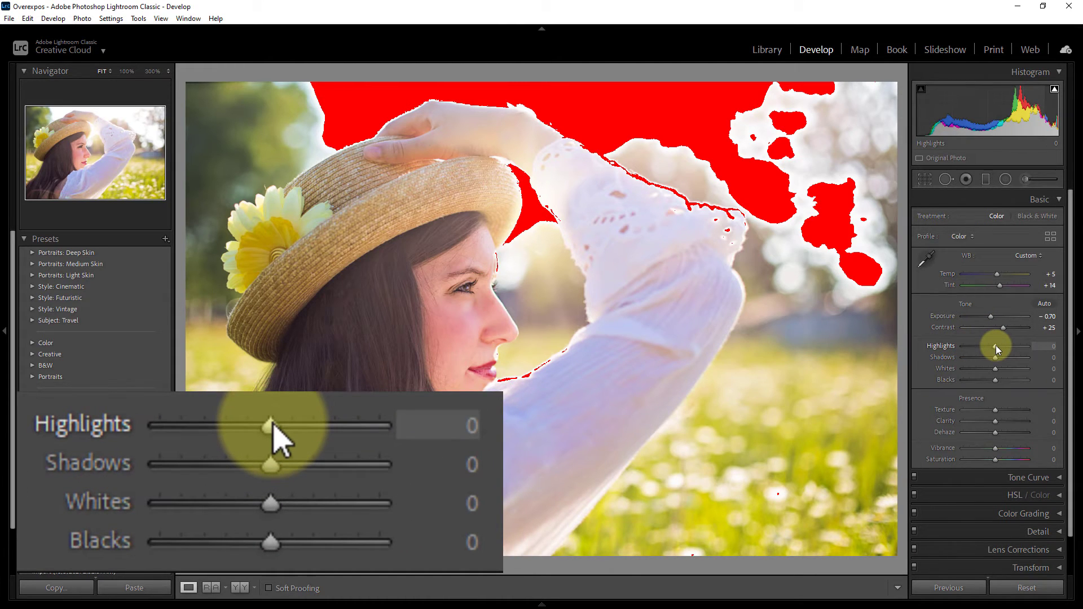
Pull highlights down to -100 and lift shadows to +65
drag(270, 425, 186, 425)
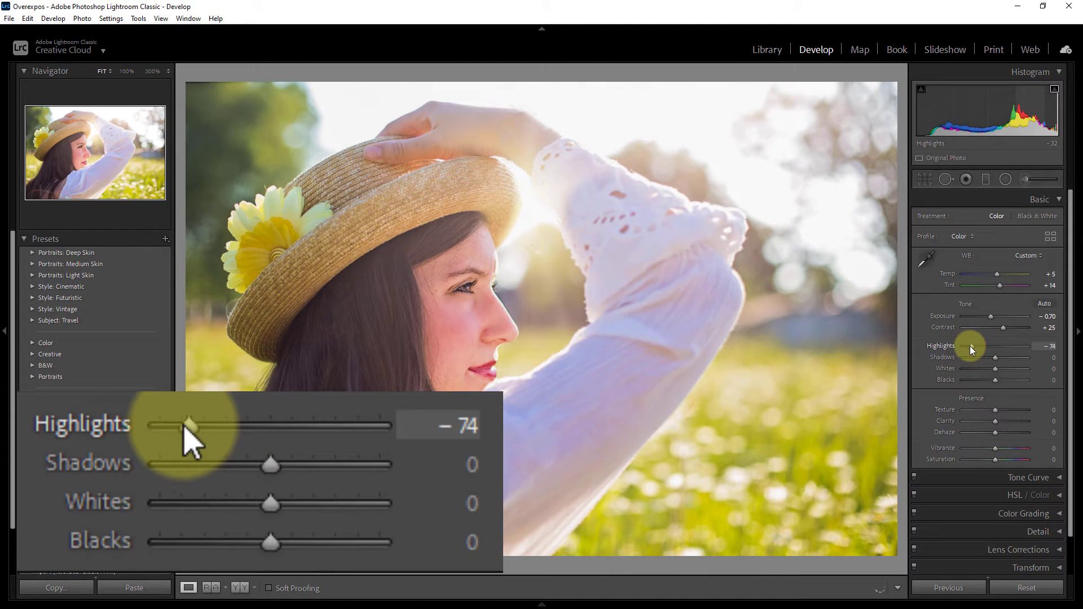
drag(189, 426, 159, 426)
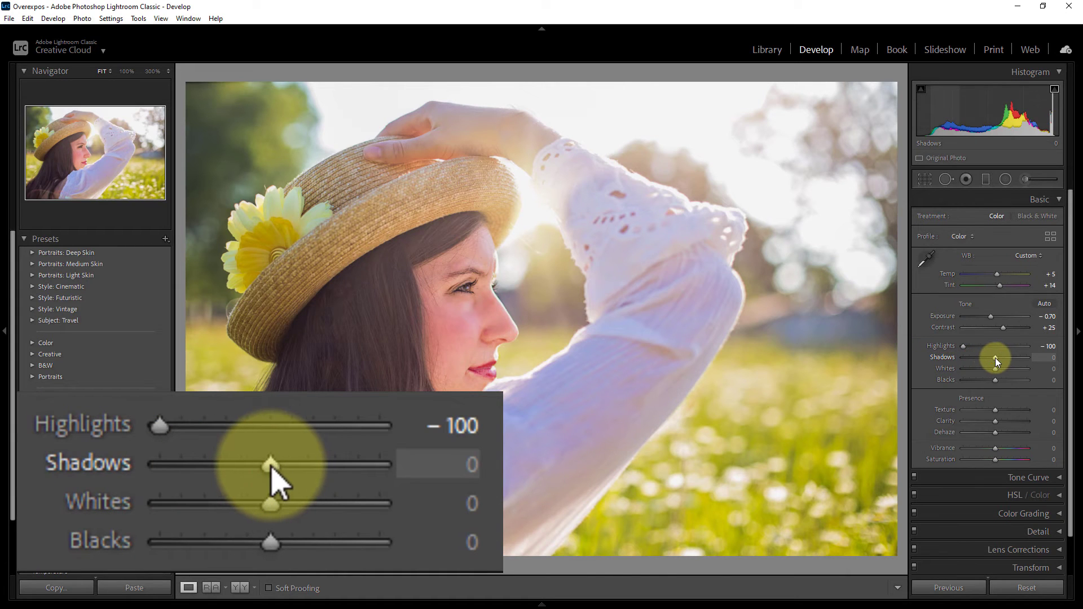
drag(270, 464, 325, 464)
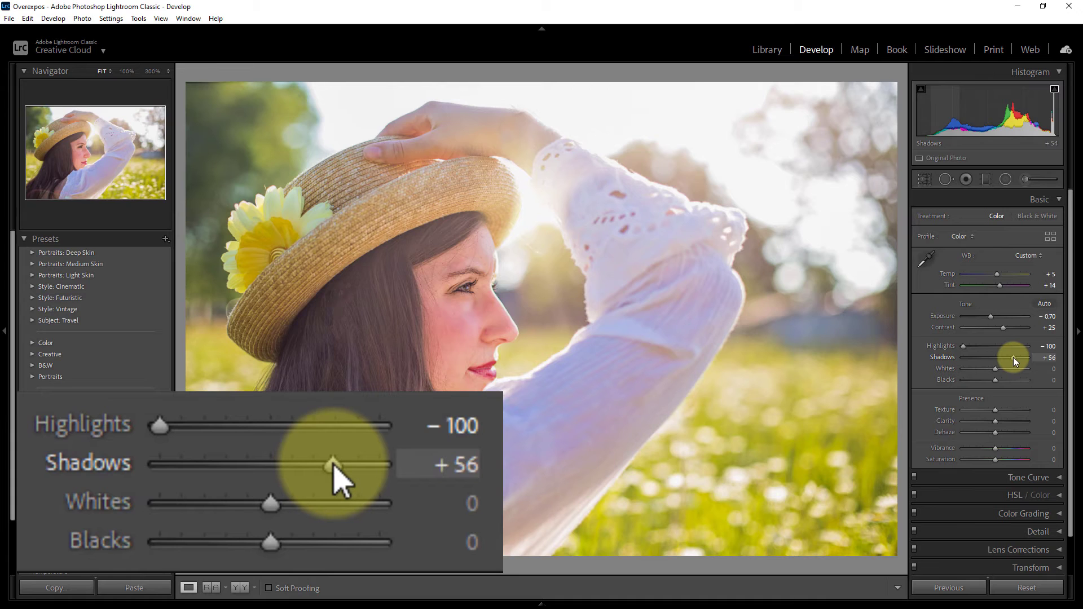
drag(312, 463, 336, 464)
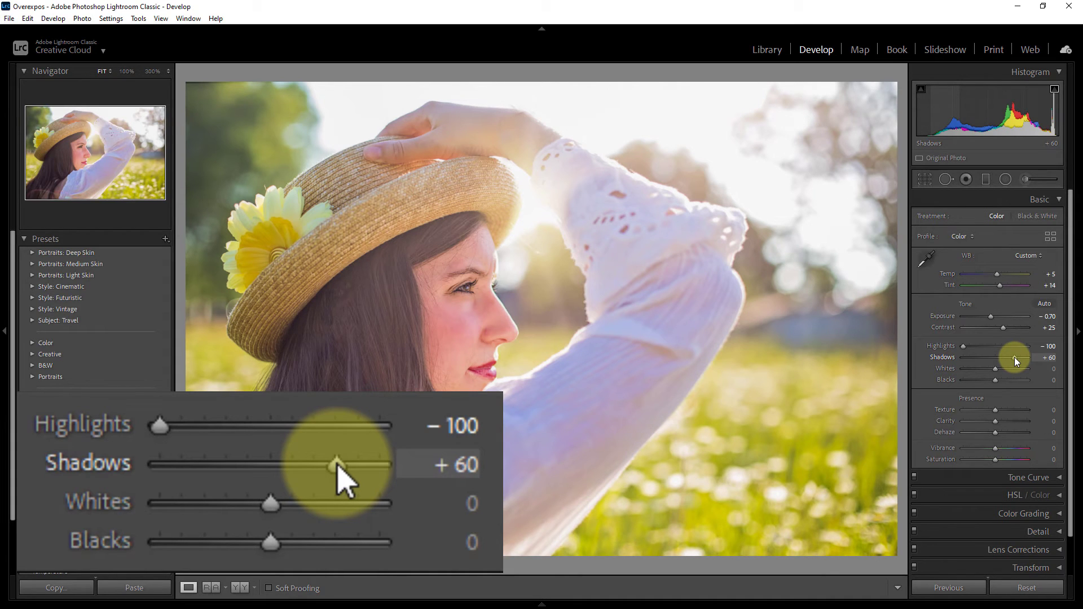
drag(336, 464, 345, 464)
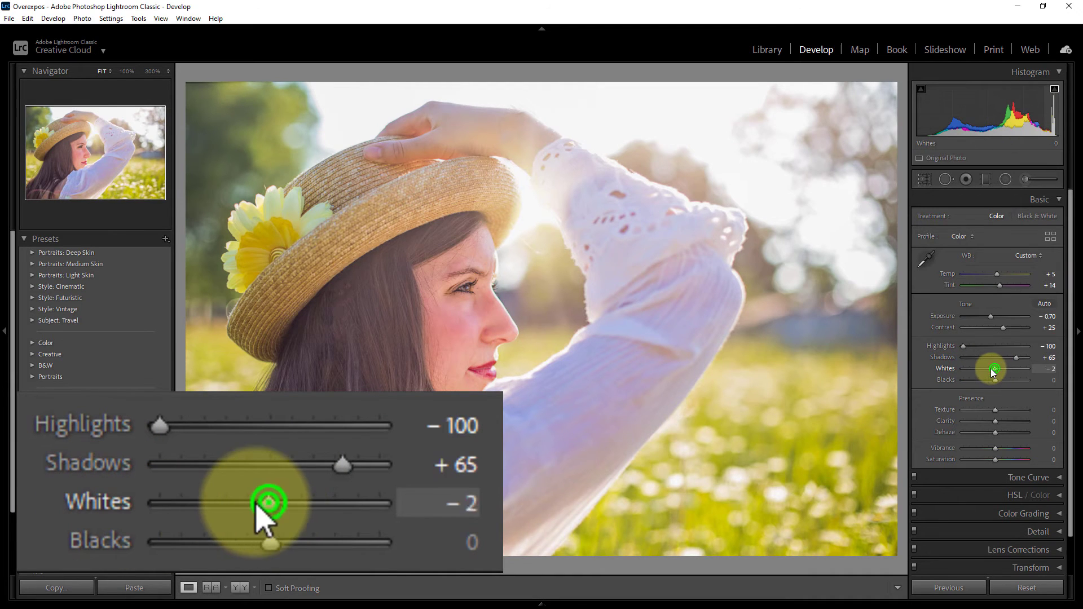
Drop whites to -100 and raise blacks to +21
drag(269, 503, 156, 503)
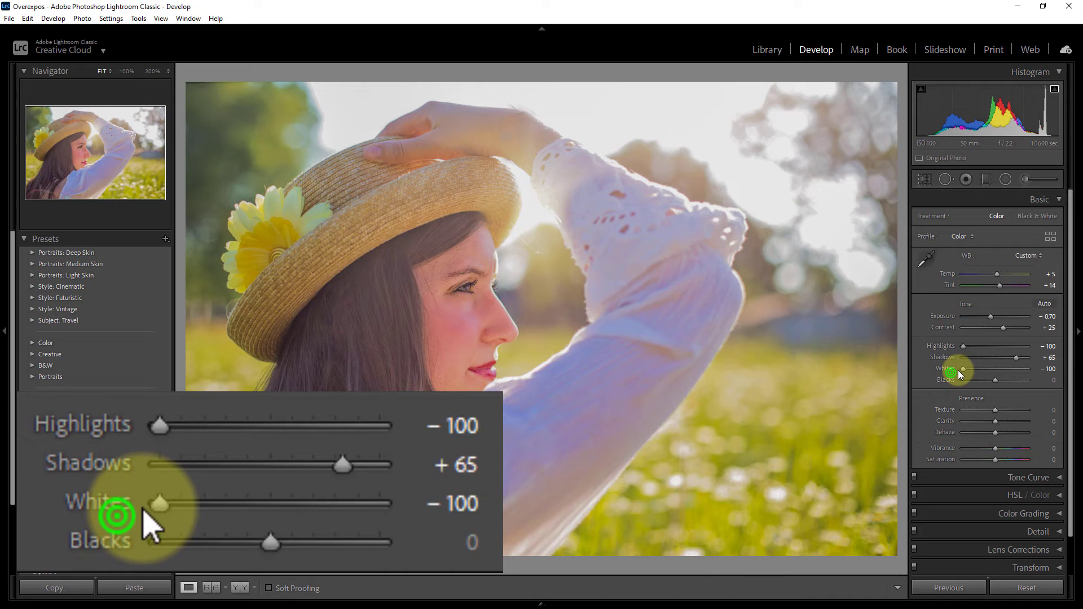
click(960, 374)
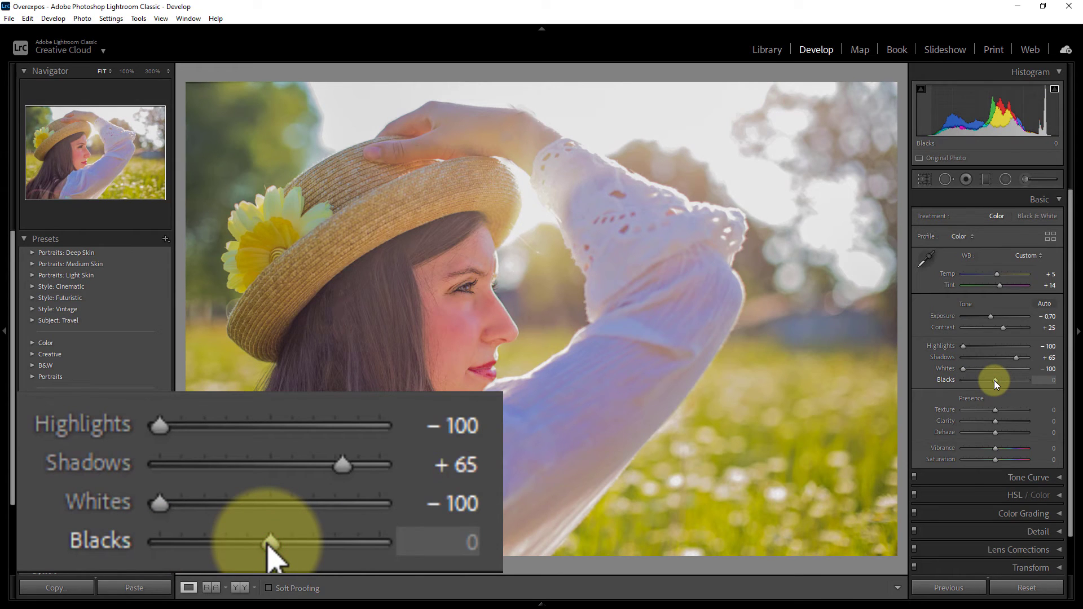
drag(270, 539, 284, 540)
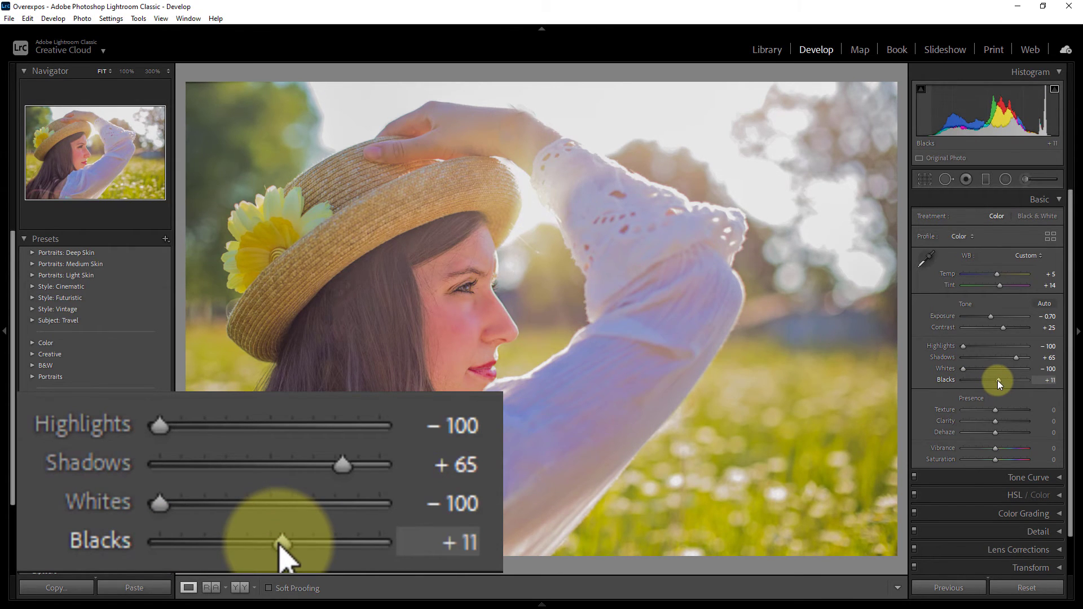
drag(282, 541, 294, 541)
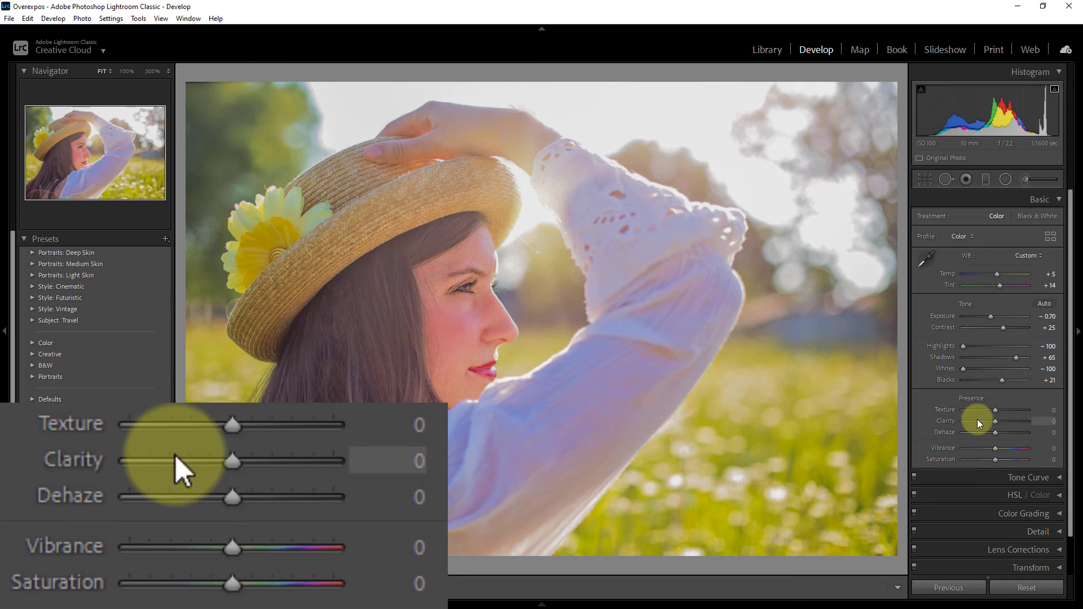
Raise clarity to +65 and set vibrance and saturation each to +5
drag(229, 461, 286, 460)
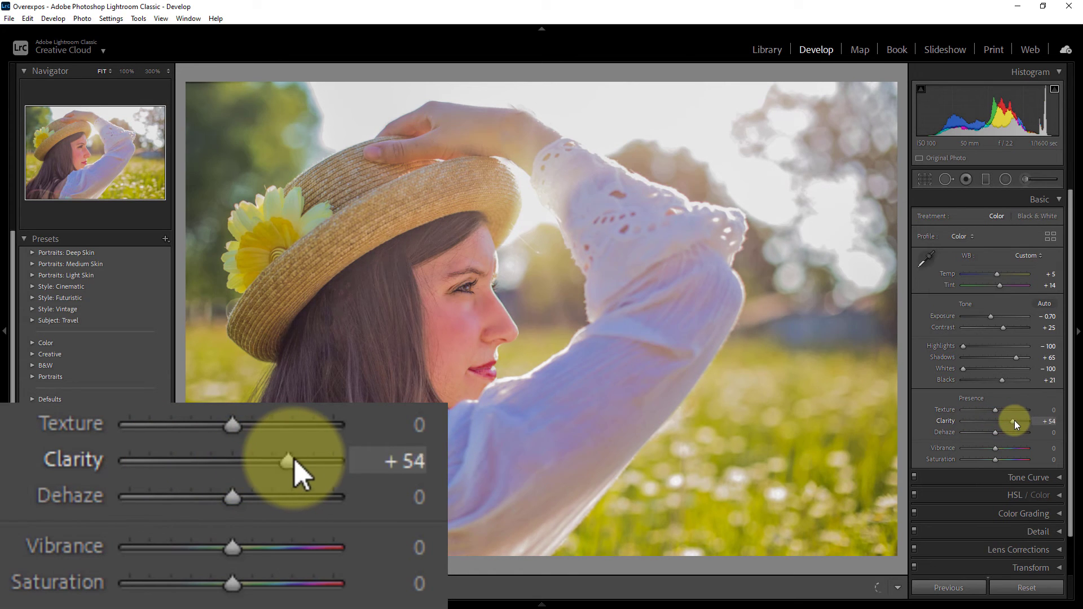
drag(288, 461, 298, 460)
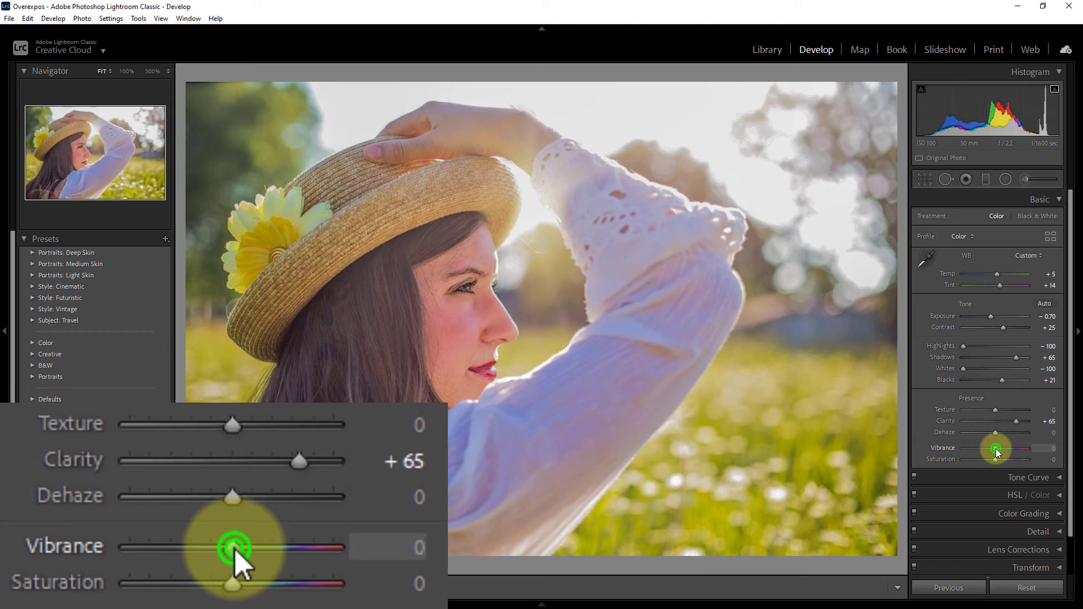
drag(235, 546, 234, 547)
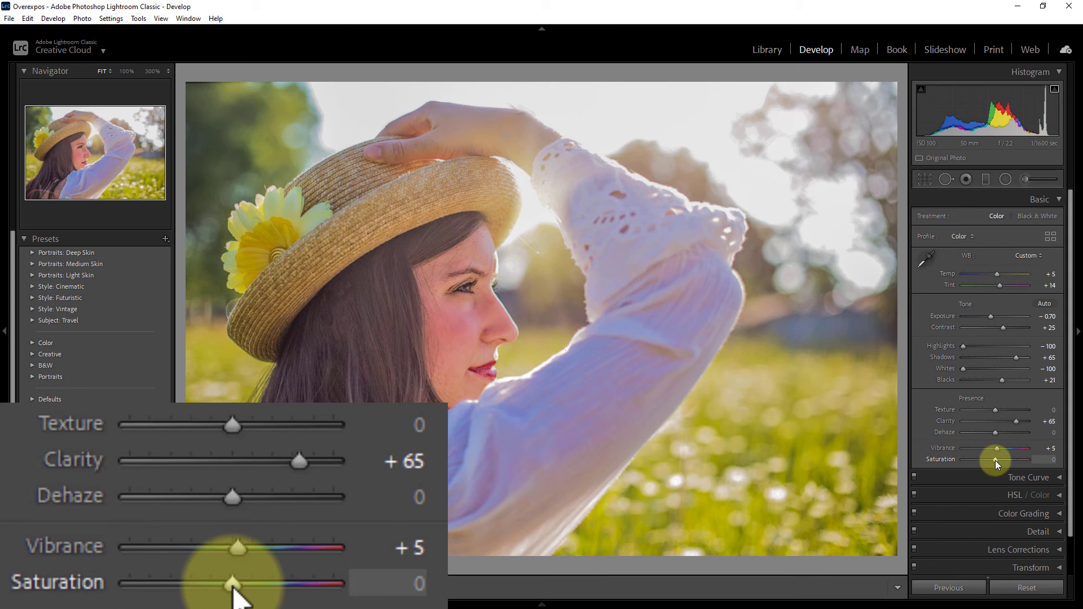
drag(230, 583, 235, 583)
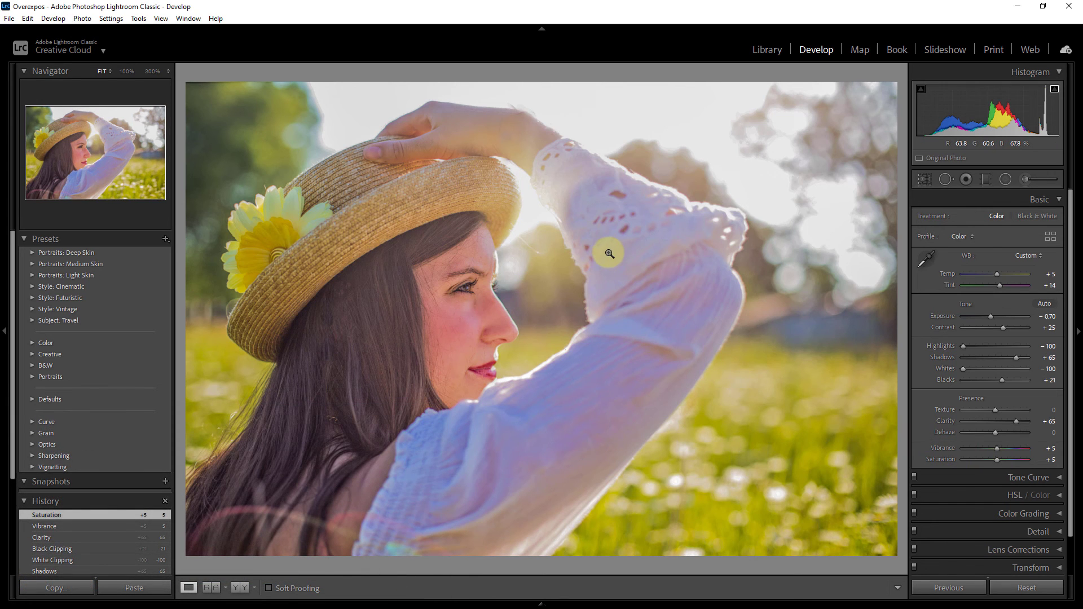
mouse_move(328, 477)
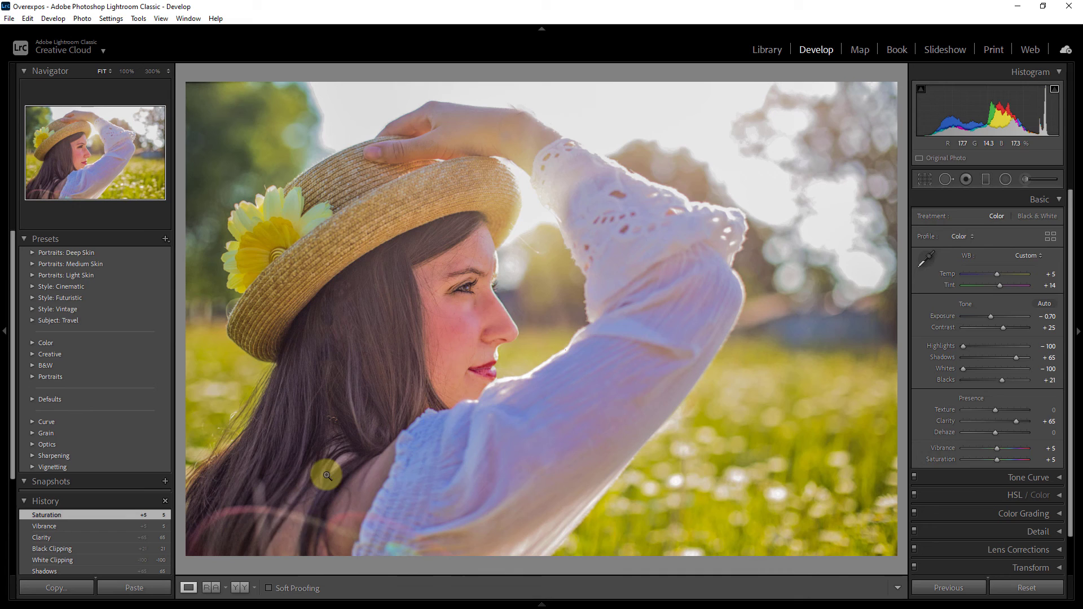
Switch to a left/right before-and-after comparison of the original and corrected portrait
click(239, 588)
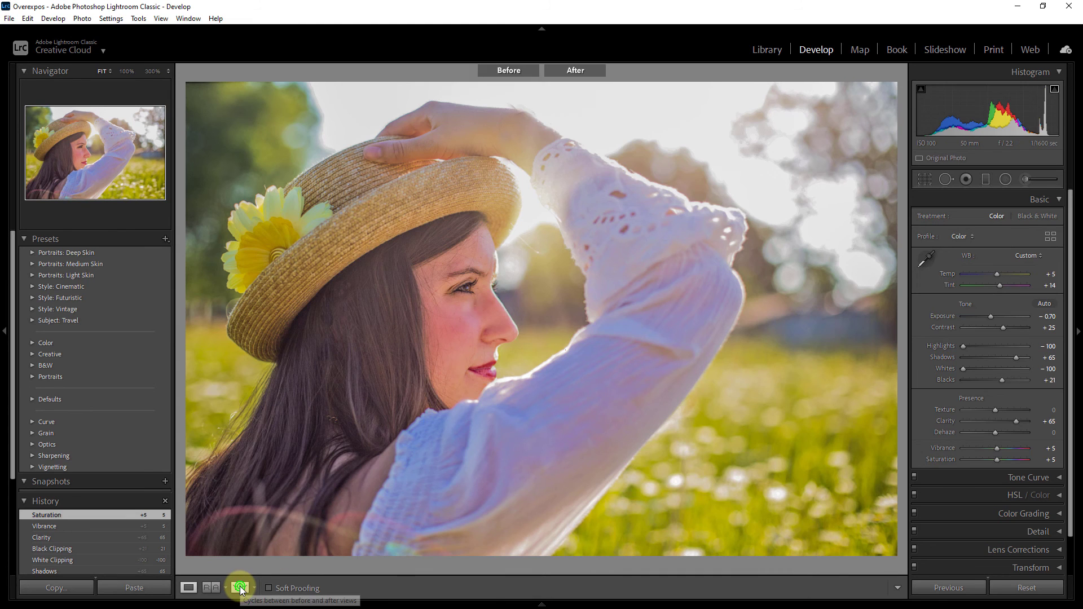
click(240, 588)
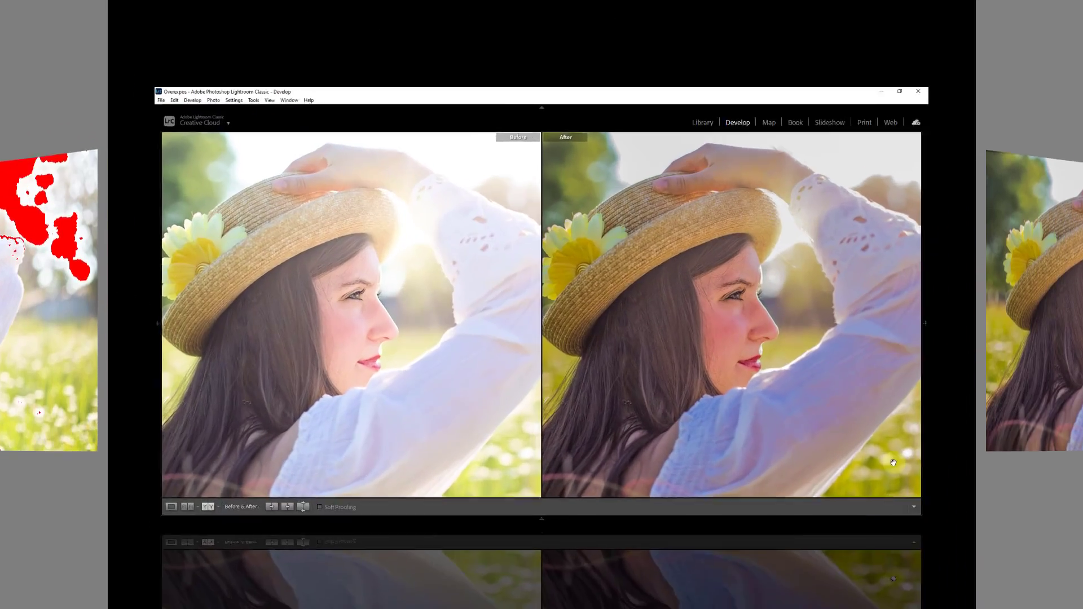
click(899, 90)
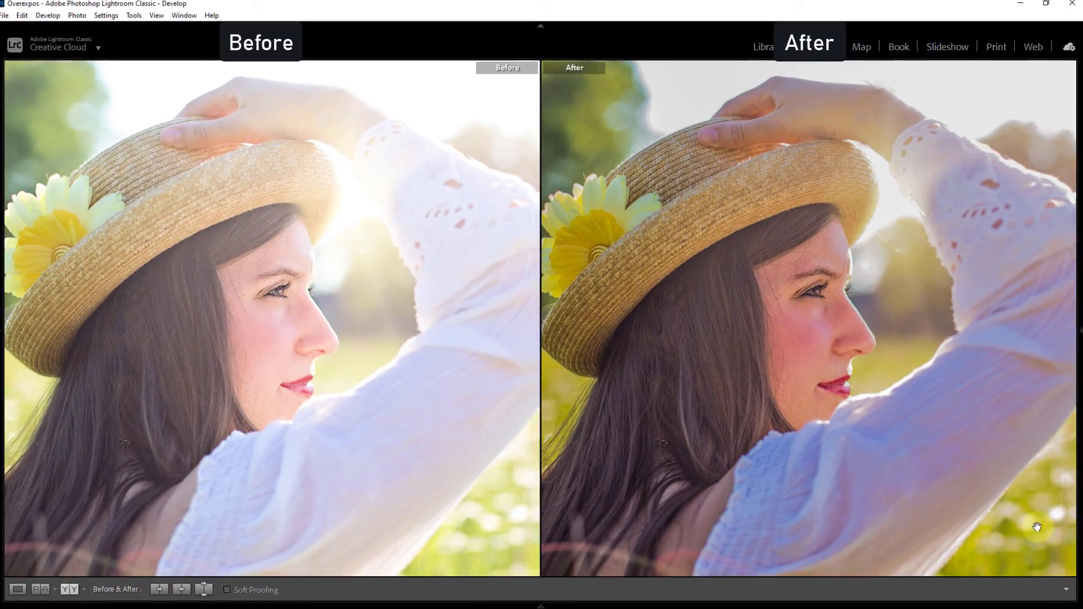